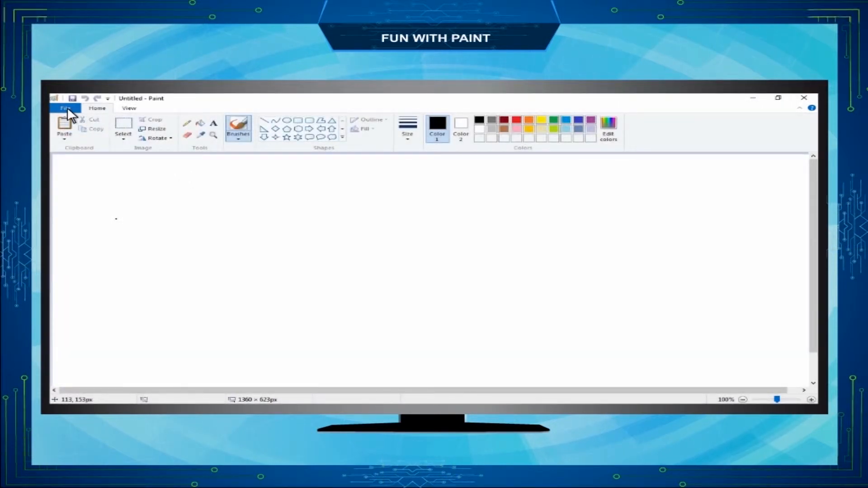
# Step: Draw a black-outlined oval near the middle of the blank canvas
pyautogui.click(65, 107)
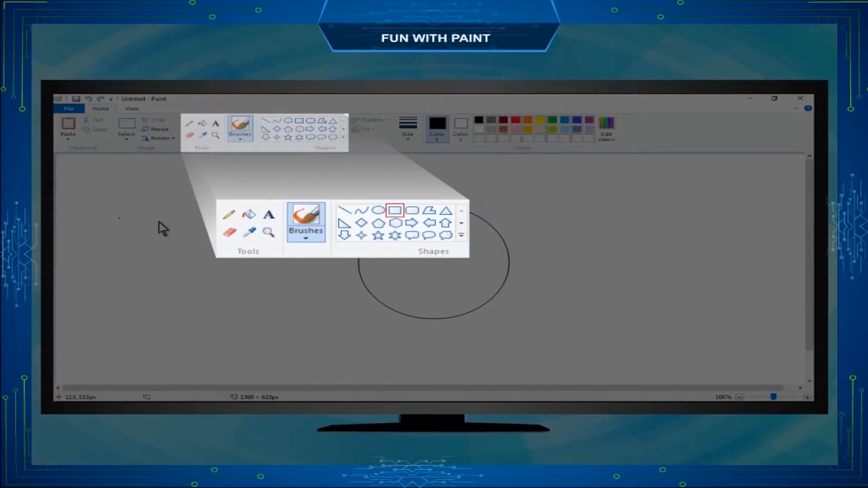
# Step: Fill the oval solid orange using the palette colour and Fill with color
pyautogui.click(380, 211)
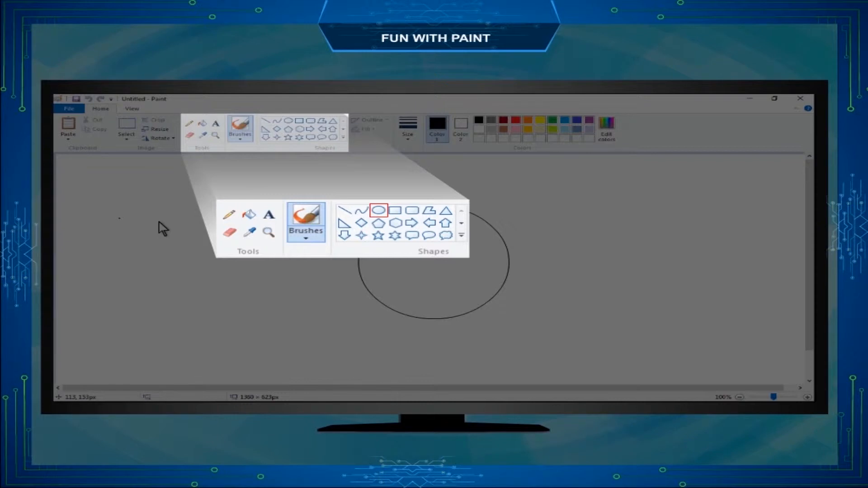
pyautogui.click(413, 210)
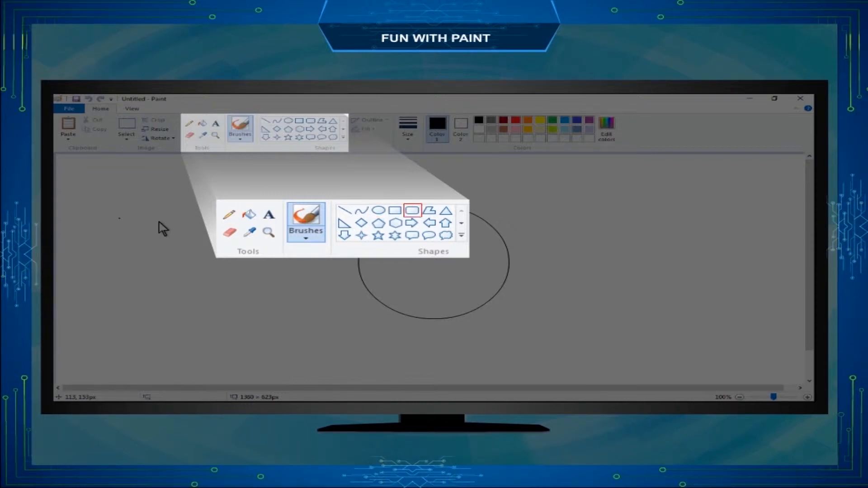
pyautogui.click(445, 235)
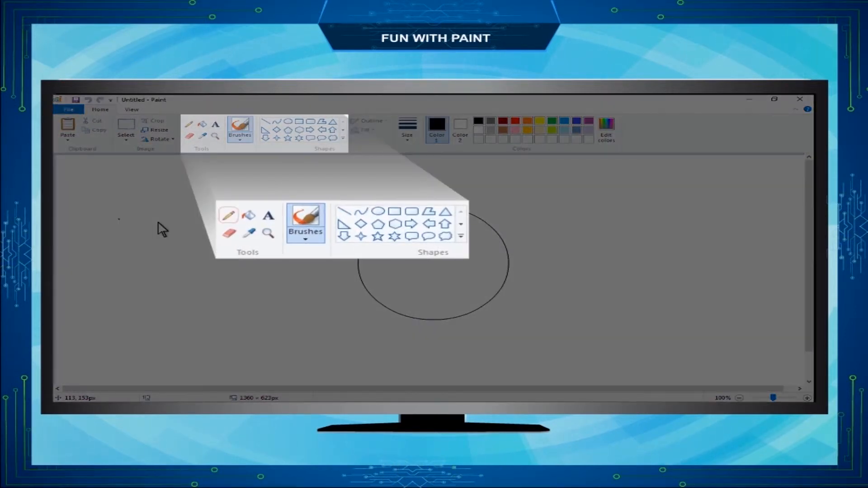
pyautogui.click(227, 215)
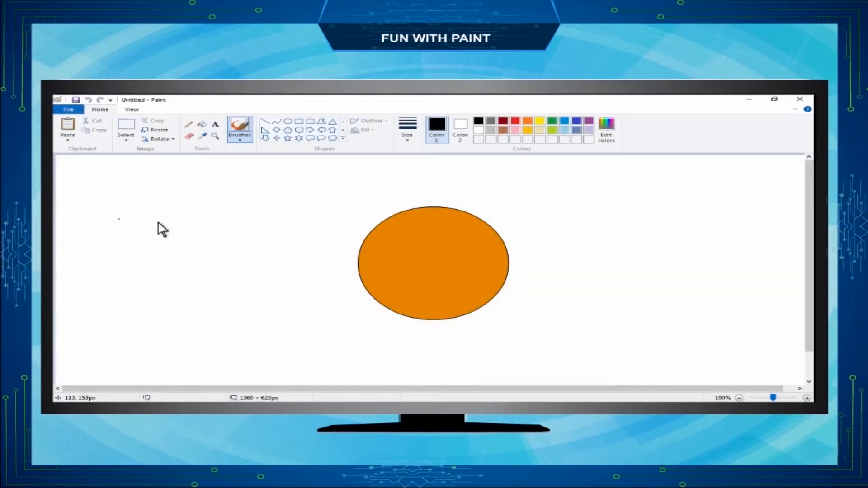
# Step: Reopen the Untitled drawing from the desktop and undo the orange oval with Ctrl+Z
pyautogui.click(67, 109)
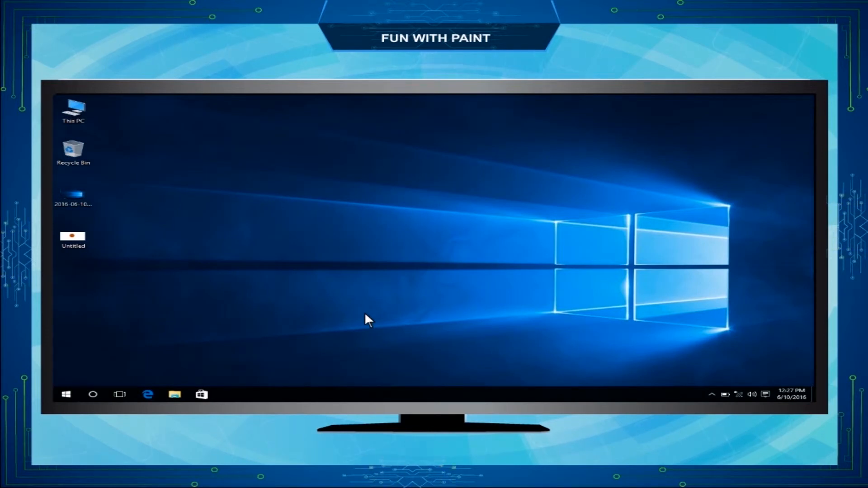
pyautogui.click(72, 239)
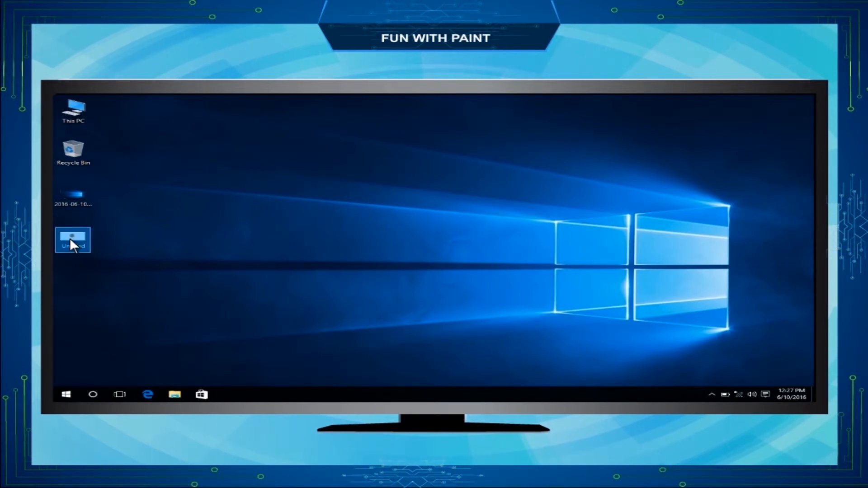
pyautogui.doubleClick(72, 239)
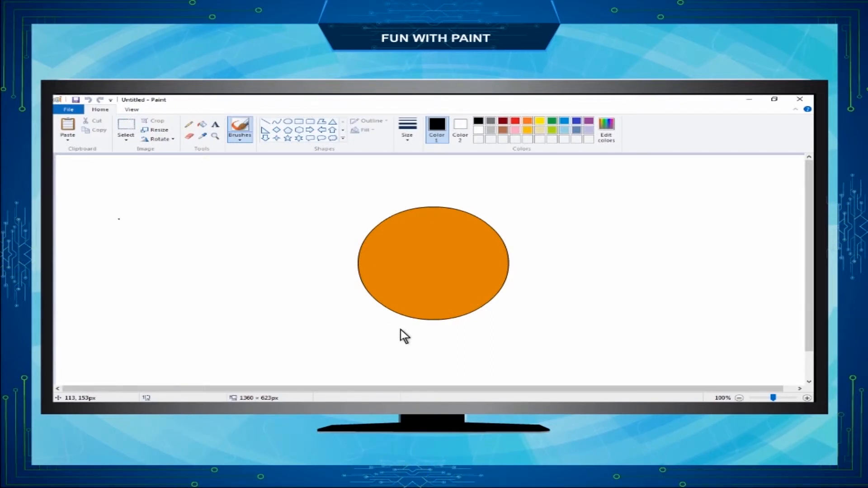
pyautogui.click(88, 100)
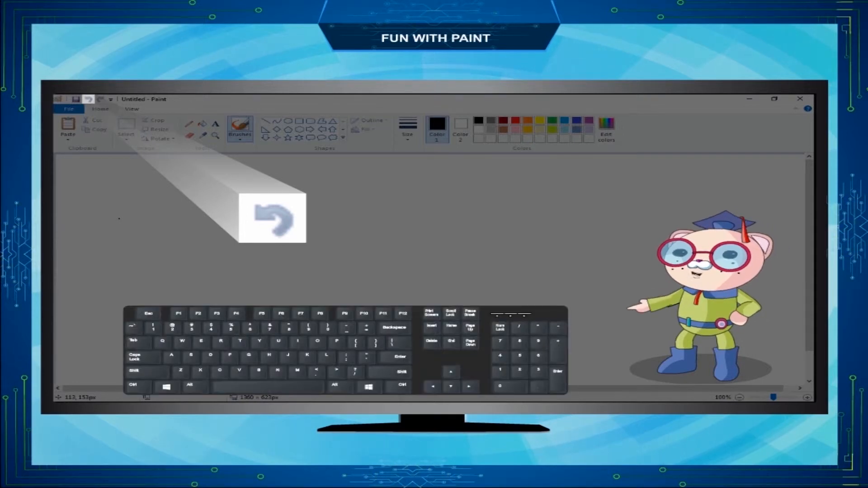
pyautogui.press('ctrl+z')
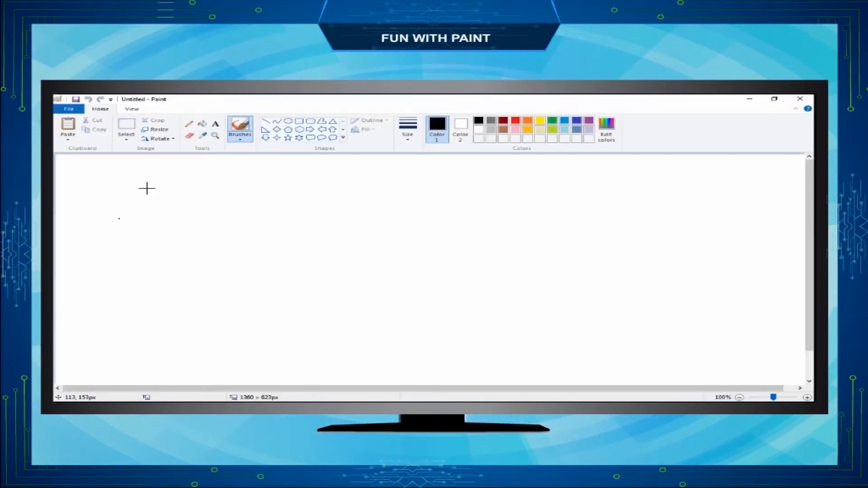
pyautogui.moveTo(209, 205); pyautogui.dragTo(395, 324)
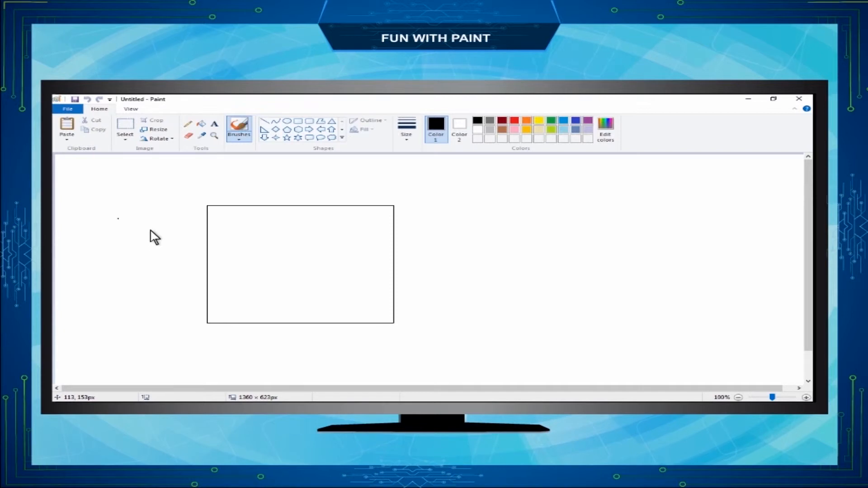
pyautogui.moveTo(109, 125)
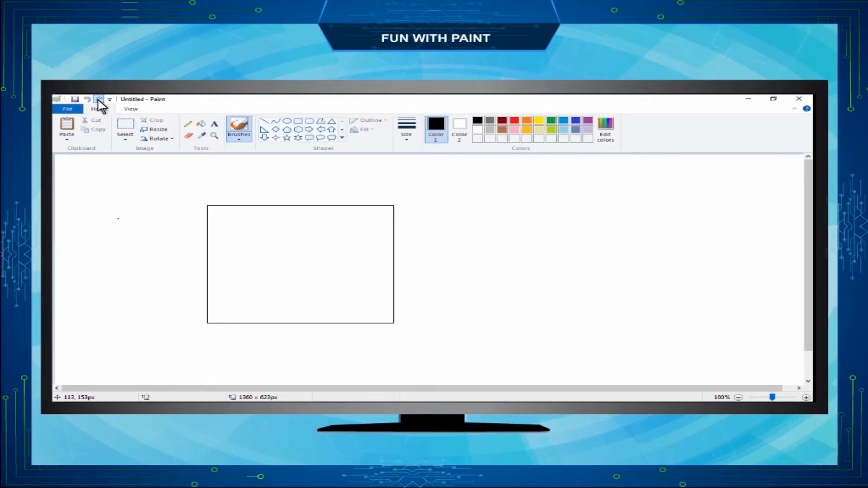
pyautogui.moveTo(468, 211); pyautogui.dragTo(631, 313)
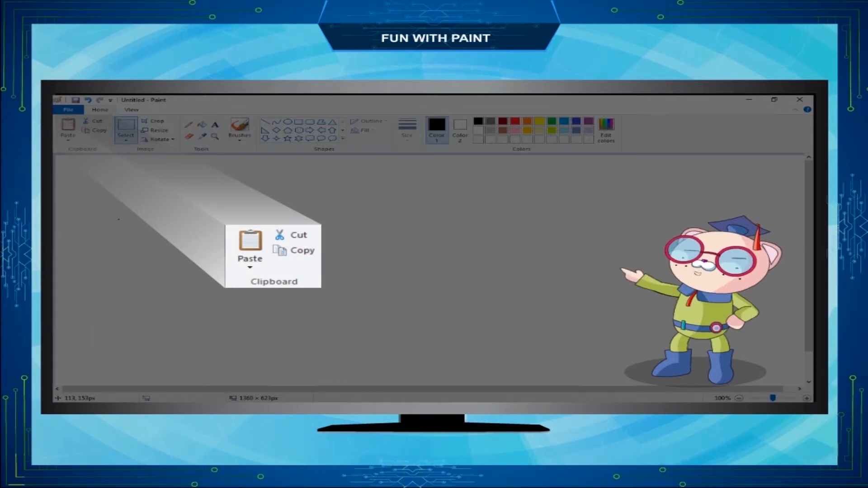
pyautogui.moveTo(292, 235)
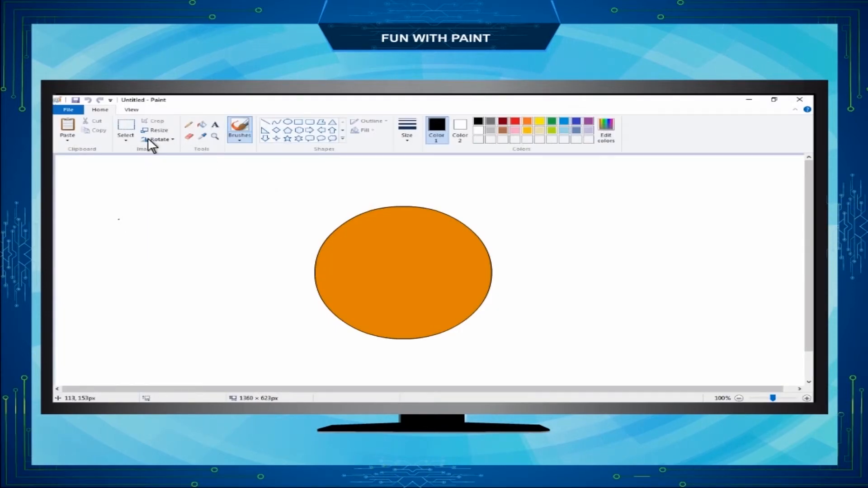
# Step: Select the orange oval's area so it can be resized and moved right of centre
pyautogui.click(126, 130)
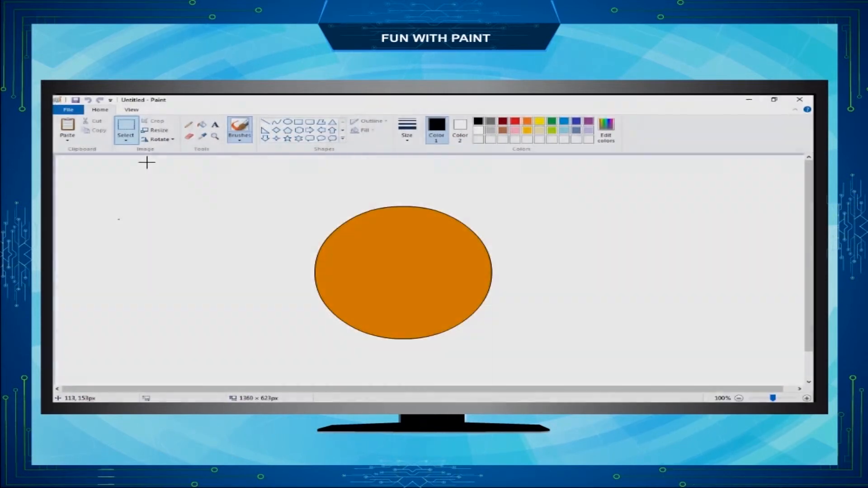
pyautogui.moveTo(229, 170); pyautogui.dragTo(595, 282)
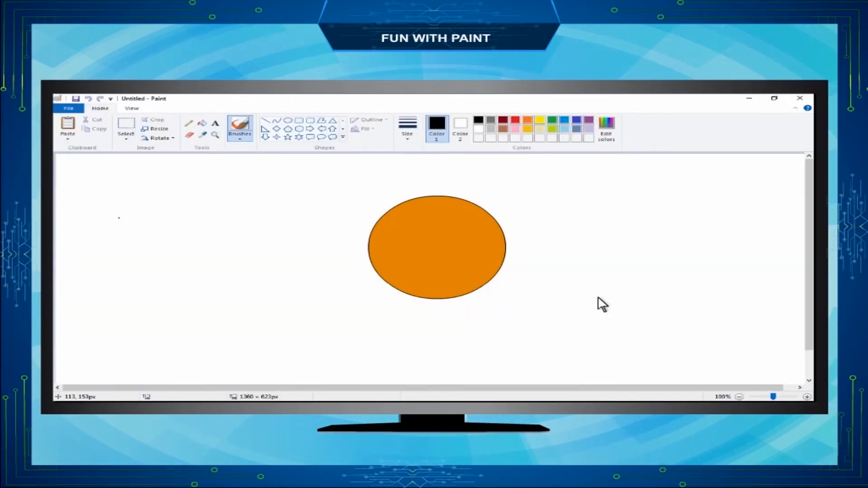
pyautogui.moveTo(383, 228)
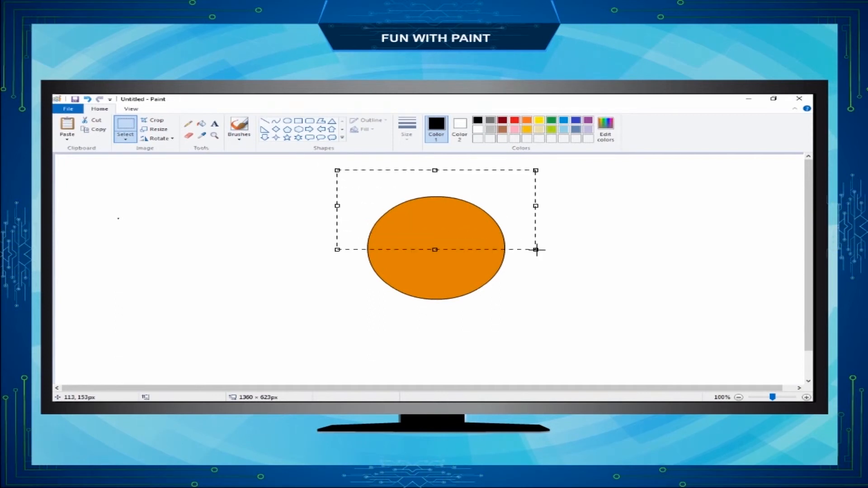
pyautogui.moveTo(558, 259)
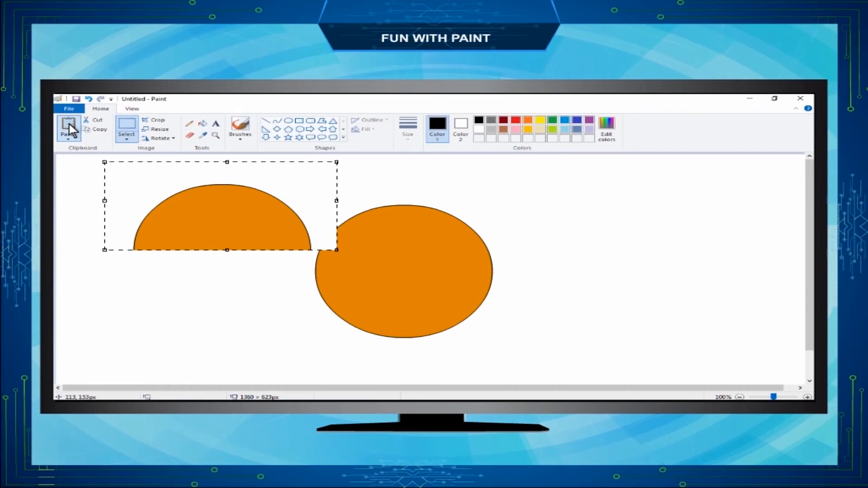
# Step: Paste the copied top half of the oval and place it left of the orange circle
pyautogui.click(98, 119)
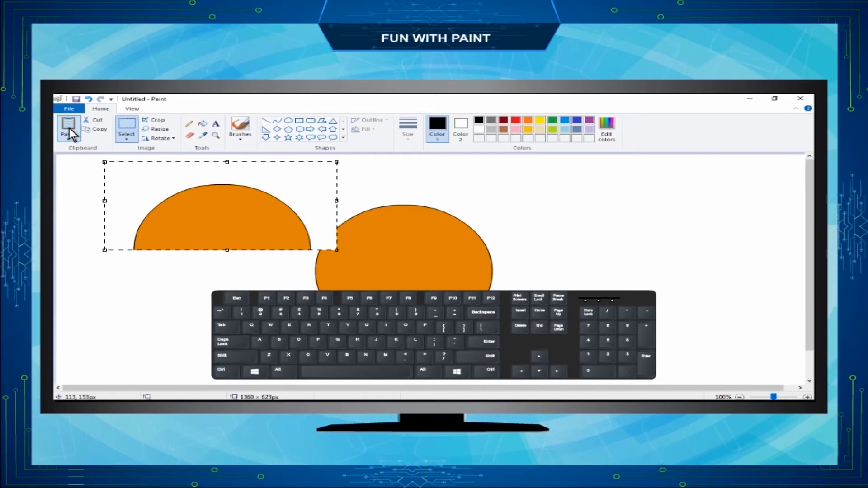
pyautogui.press('ctrl+v')
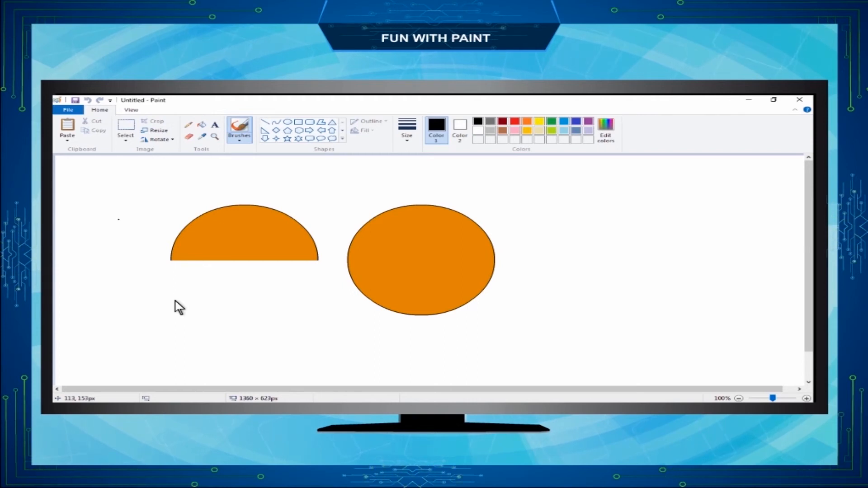
pyautogui.moveTo(162, 255)
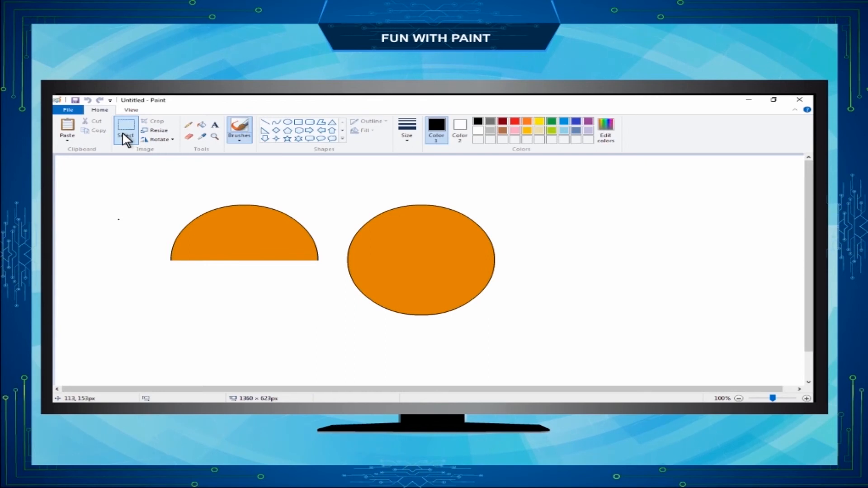
# Step: Select the area around both orange shapes and cut it, leaving the circle alone
pyautogui.moveTo(131, 184); pyautogui.dragTo(597, 346)
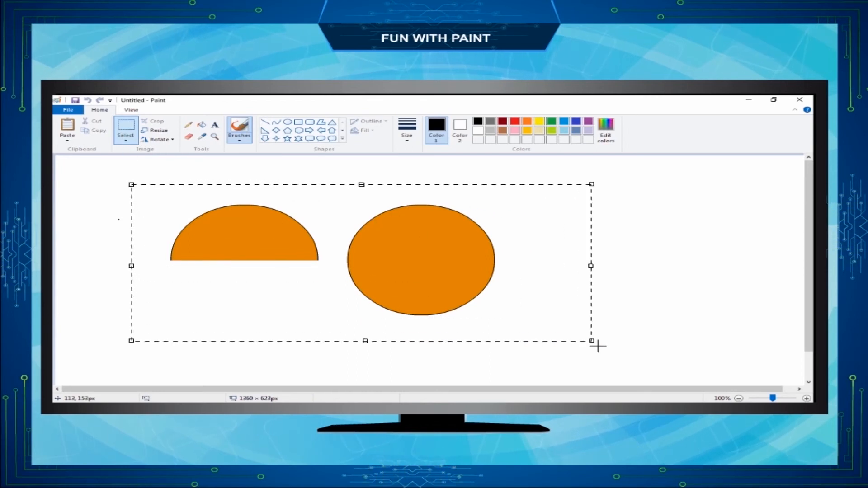
pyautogui.click(125, 132)
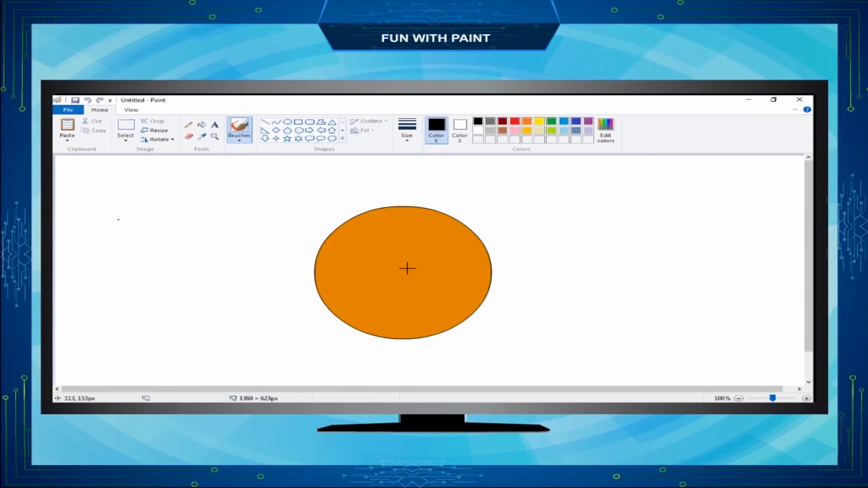
# Step: Select the entire canvas via Select all, bringing the half circle back beside the circle
pyautogui.click(126, 128)
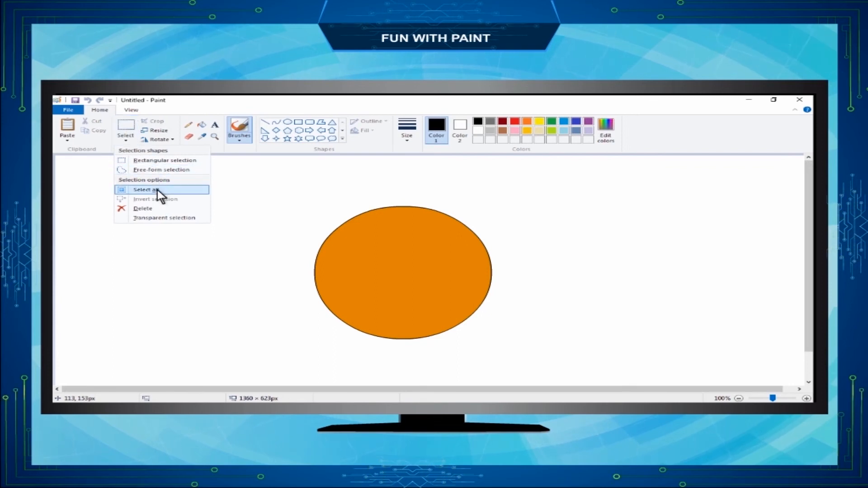
pyautogui.click(146, 189)
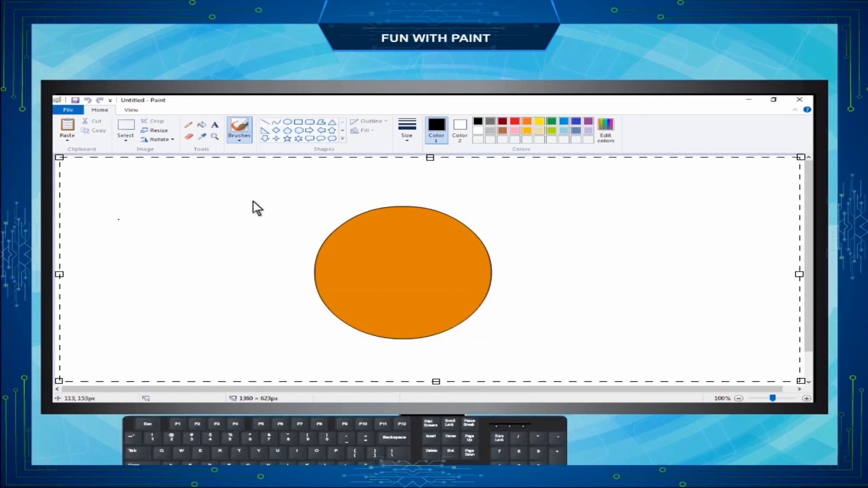
pyautogui.press('delete')
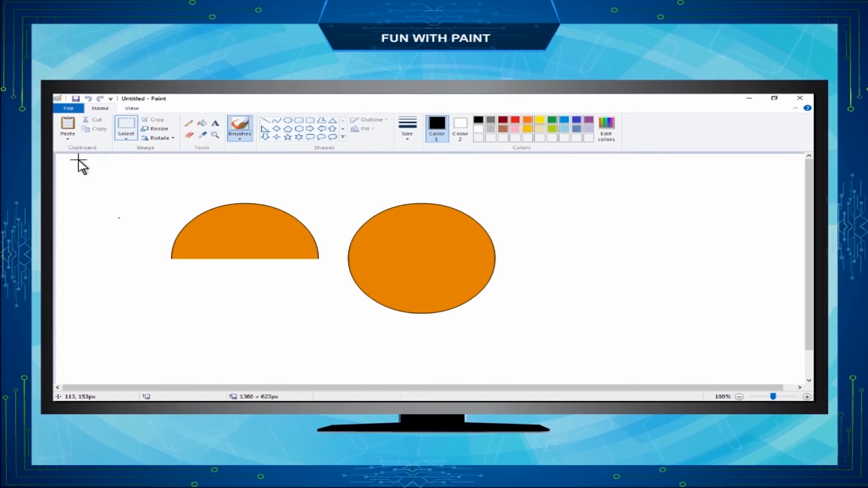
# Step: Select the half circle and circle together and delete them from the canvas
pyautogui.moveTo(82, 161); pyautogui.dragTo(583, 362)
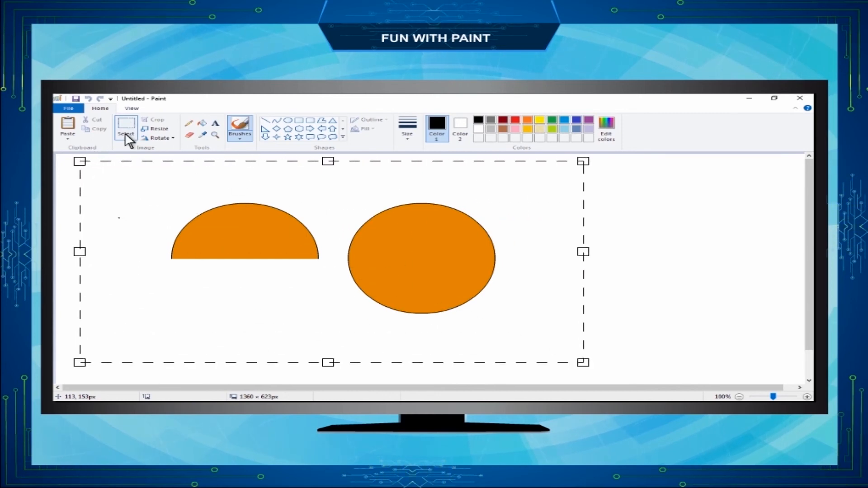
pyautogui.click(126, 127)
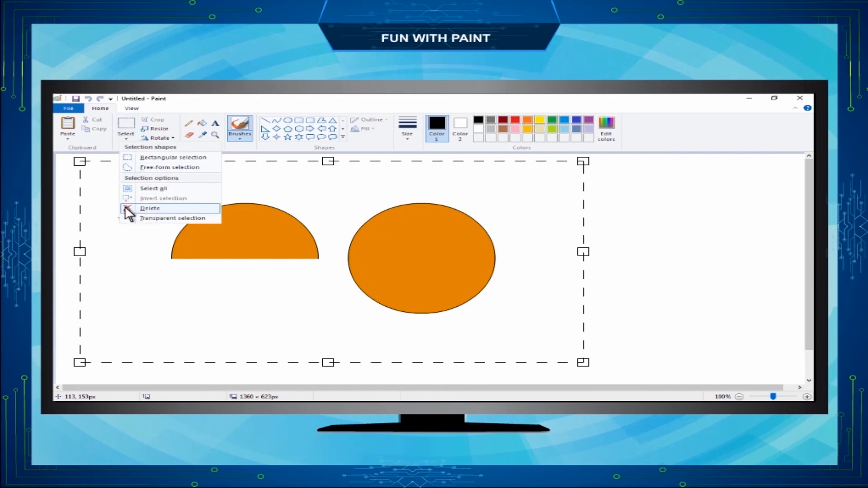
pyautogui.press('Delete')
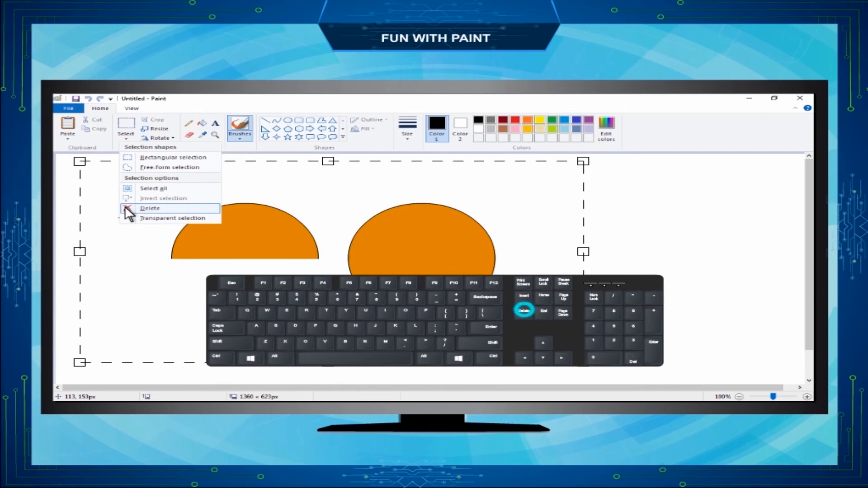
pyautogui.click(149, 208)
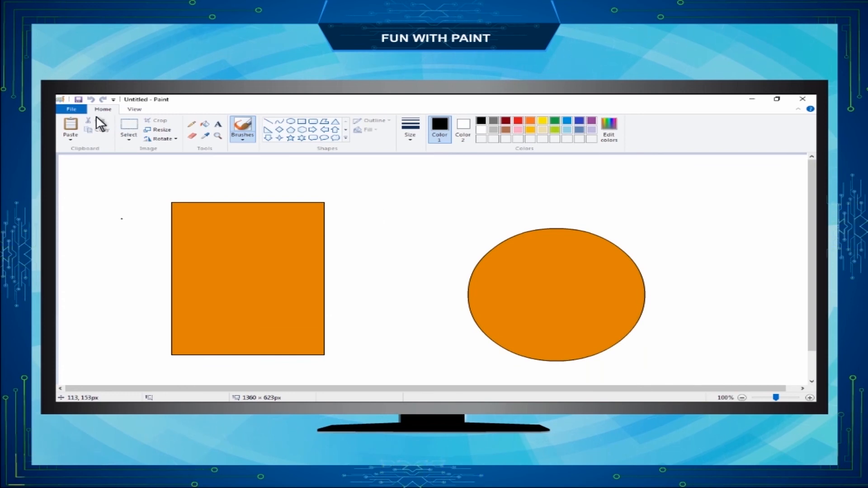
# Step: Save the drawing as 'boy' on Local Disk (D:) in PNG format via File > Save
pyautogui.click(70, 109)
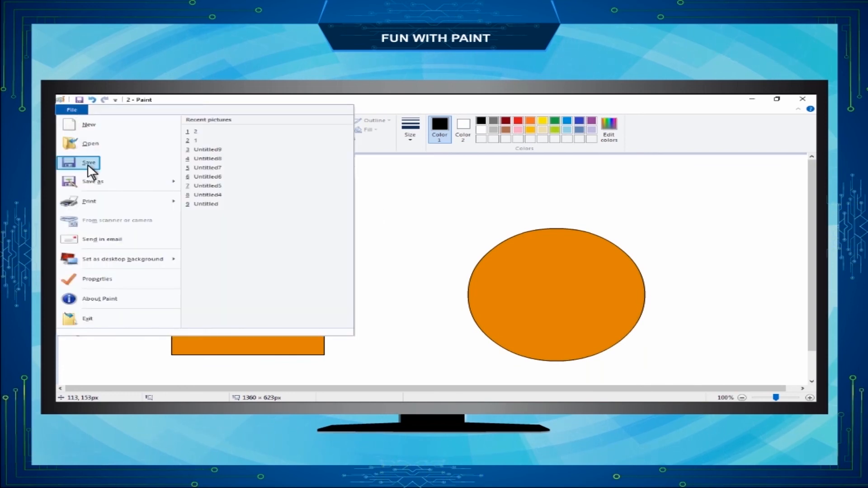
pyautogui.click(89, 162)
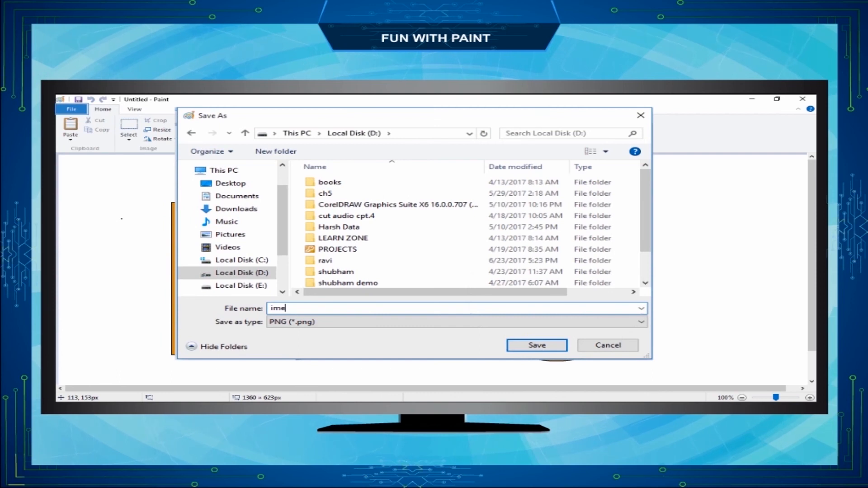
pyautogui.write('boy')
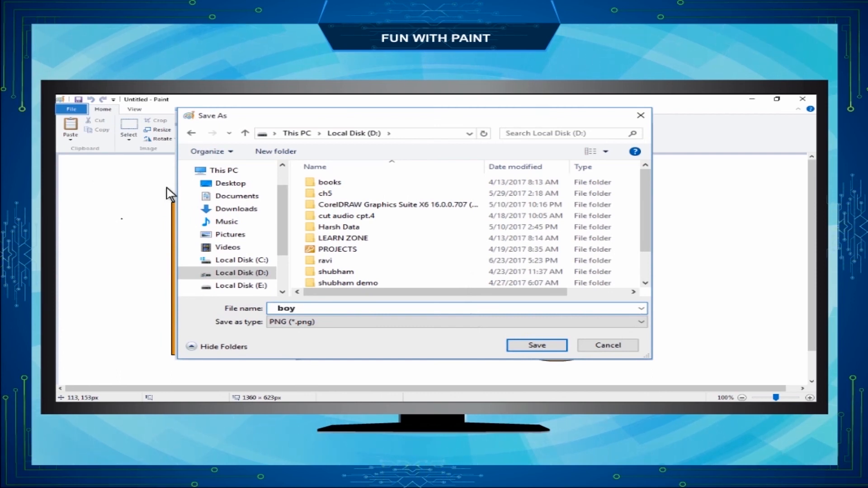
pyautogui.click(639, 322)
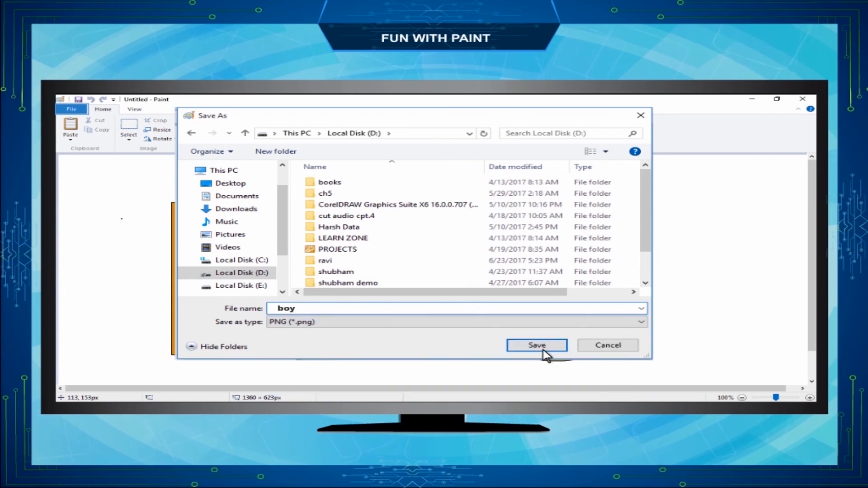
pyautogui.click(536, 345)
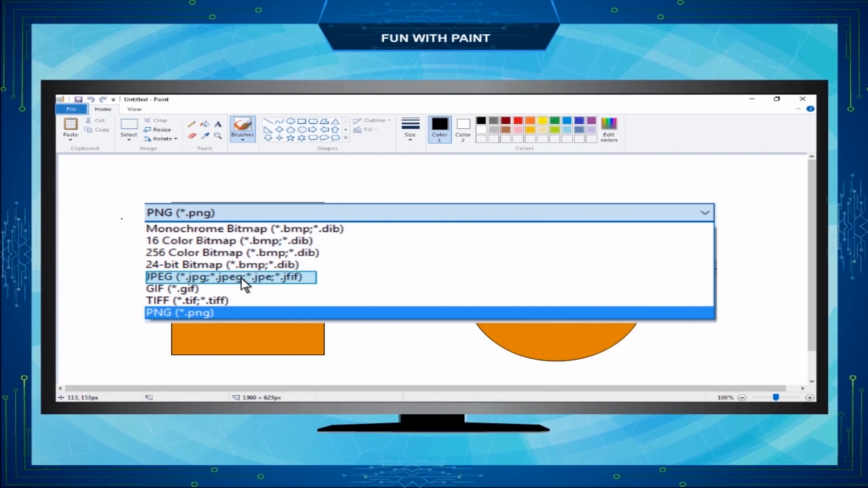
pyautogui.moveTo(233, 289)
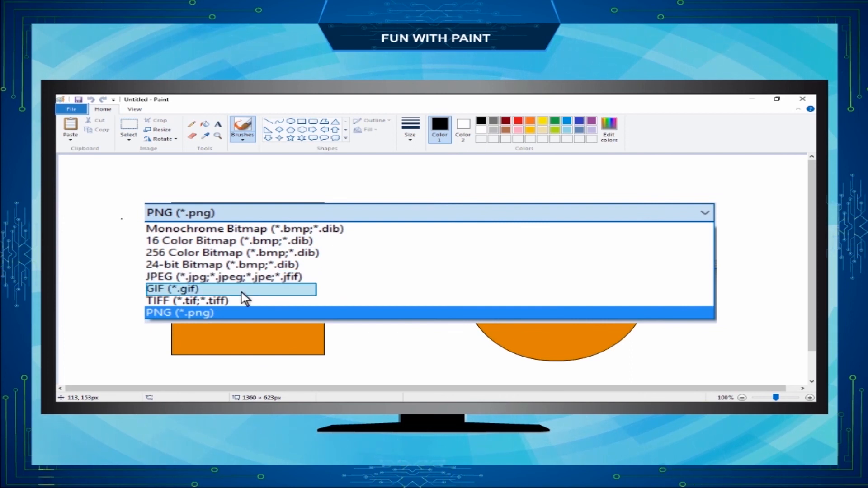